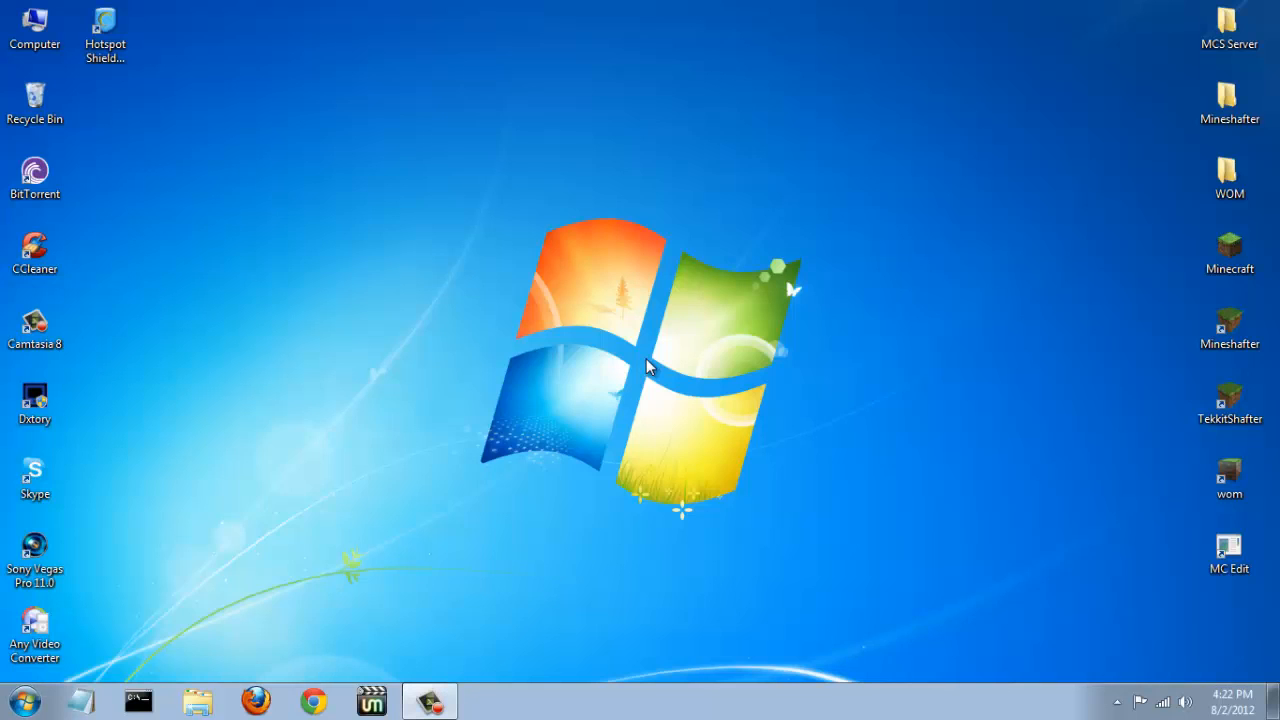
Delete minecraft.jar and minecraft_modified.jar from the Mineshafter folder to the Recycle Bin
{"action": "left_click", "coordinate": [1228, 95]}
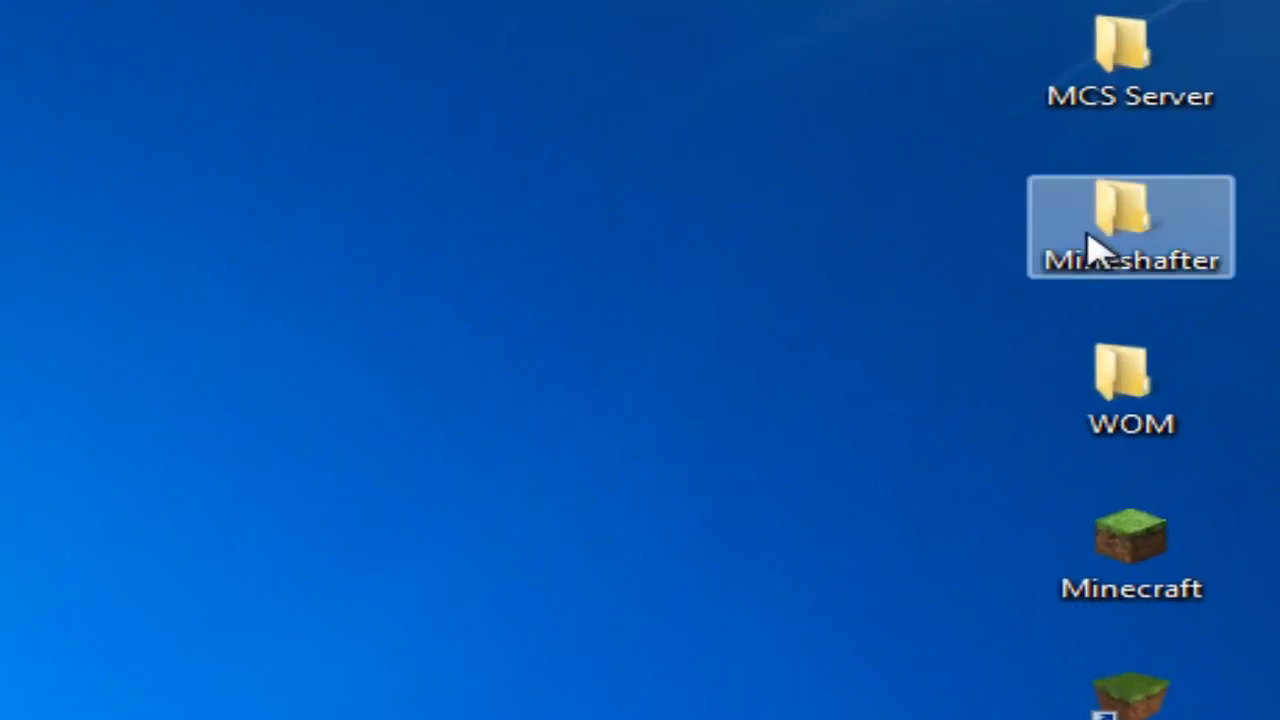
{"action": "double_click", "coordinate": [1130, 228]}
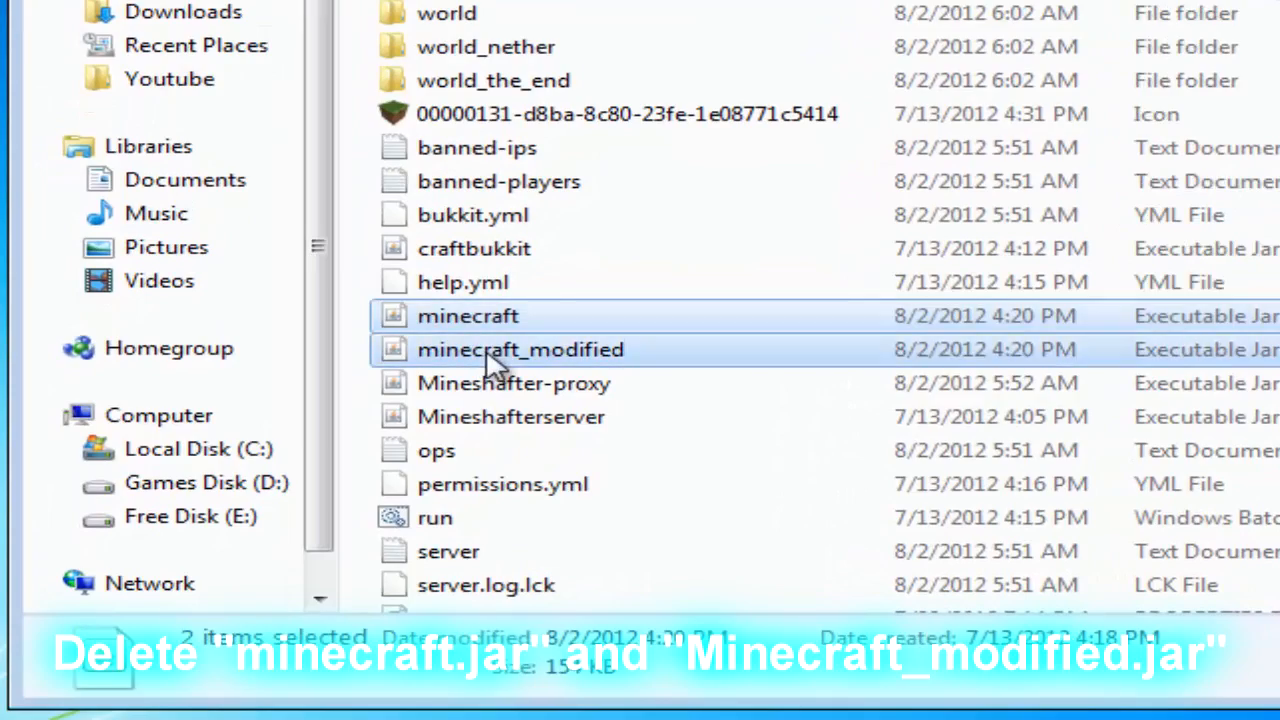
{"action": "right_click", "coordinate": [520, 349]}
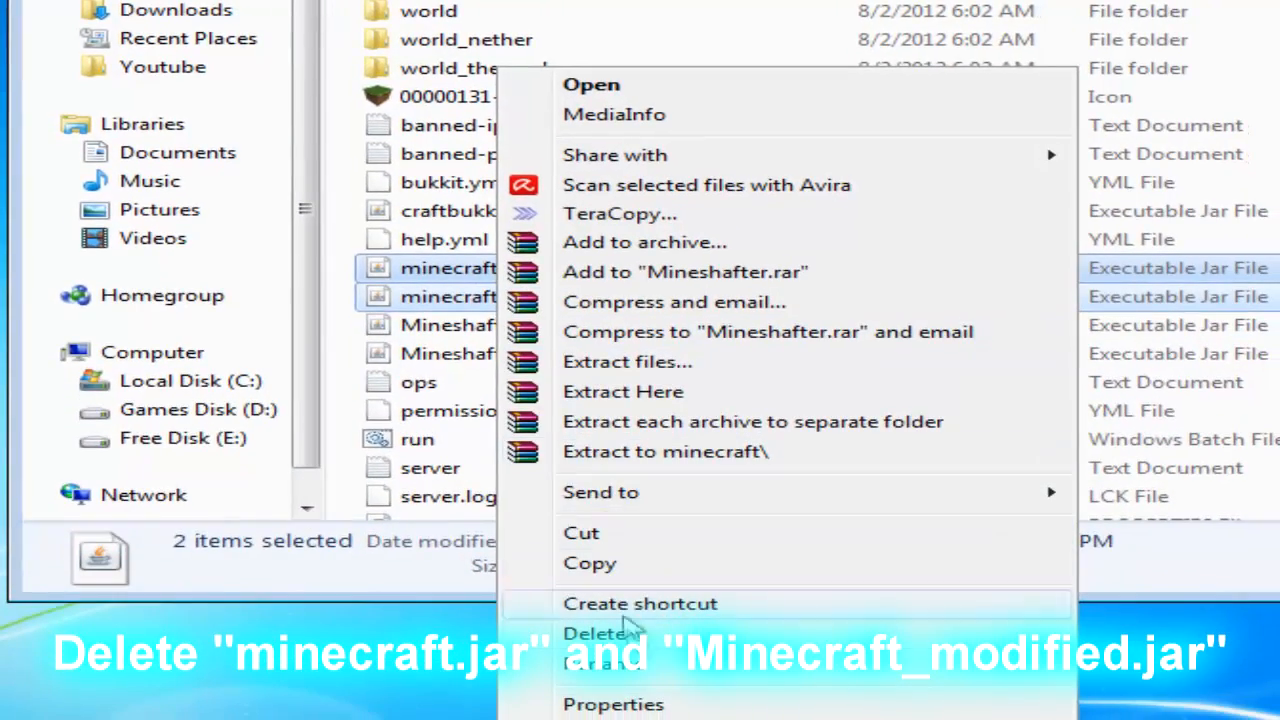
{"action": "left_click", "coordinate": [597, 633]}
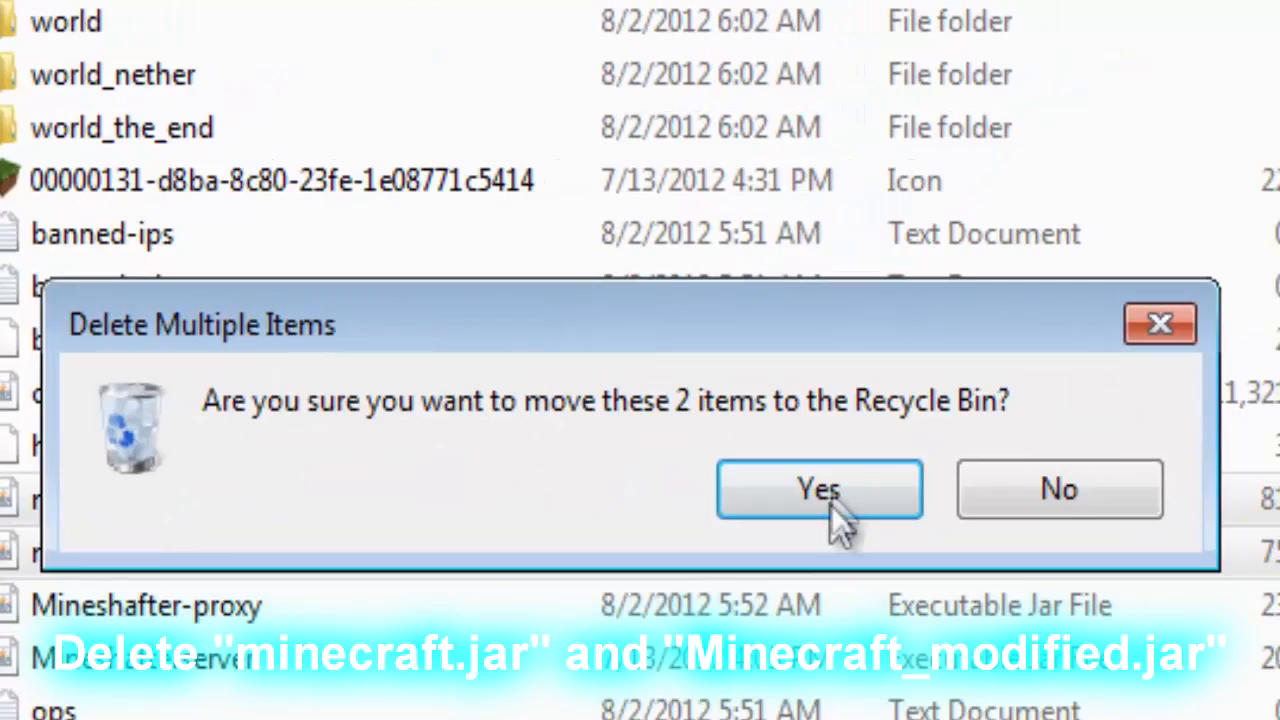
{"action": "left_click", "coordinate": [819, 489]}
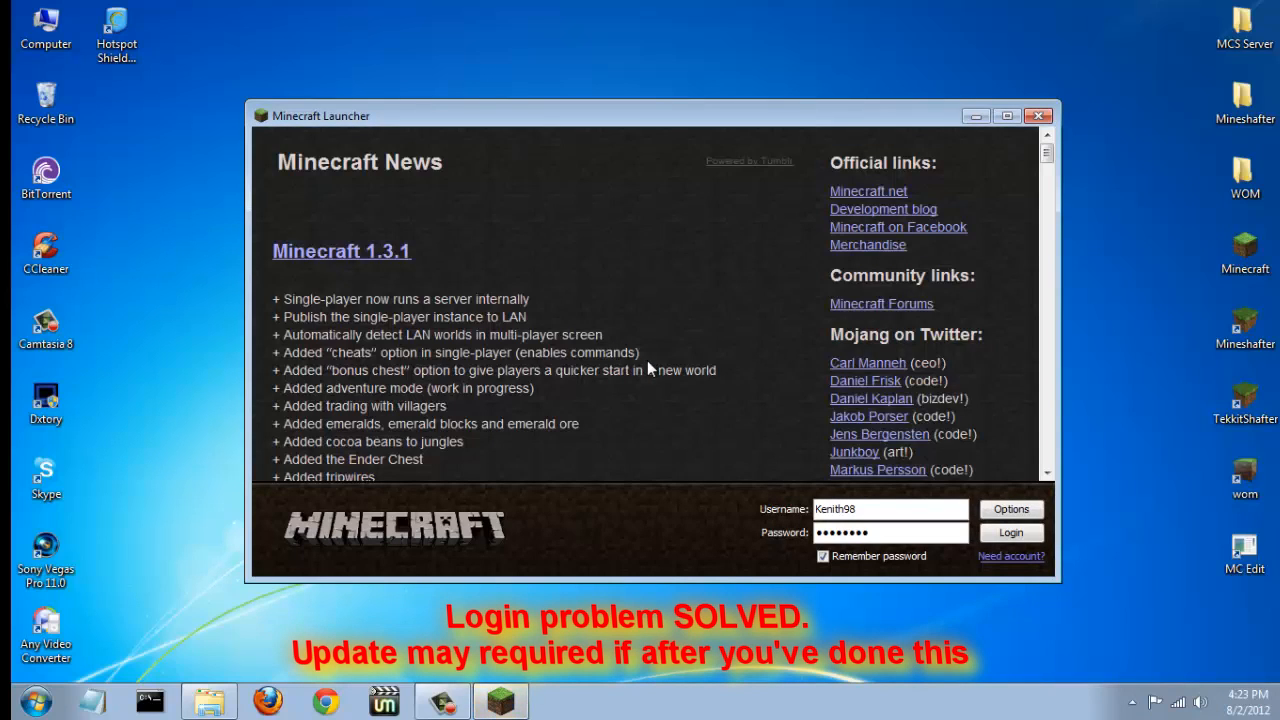
Log in to the Minecraft Launcher with the saved username and password
{"action": "left_click", "coordinate": [1011, 532]}
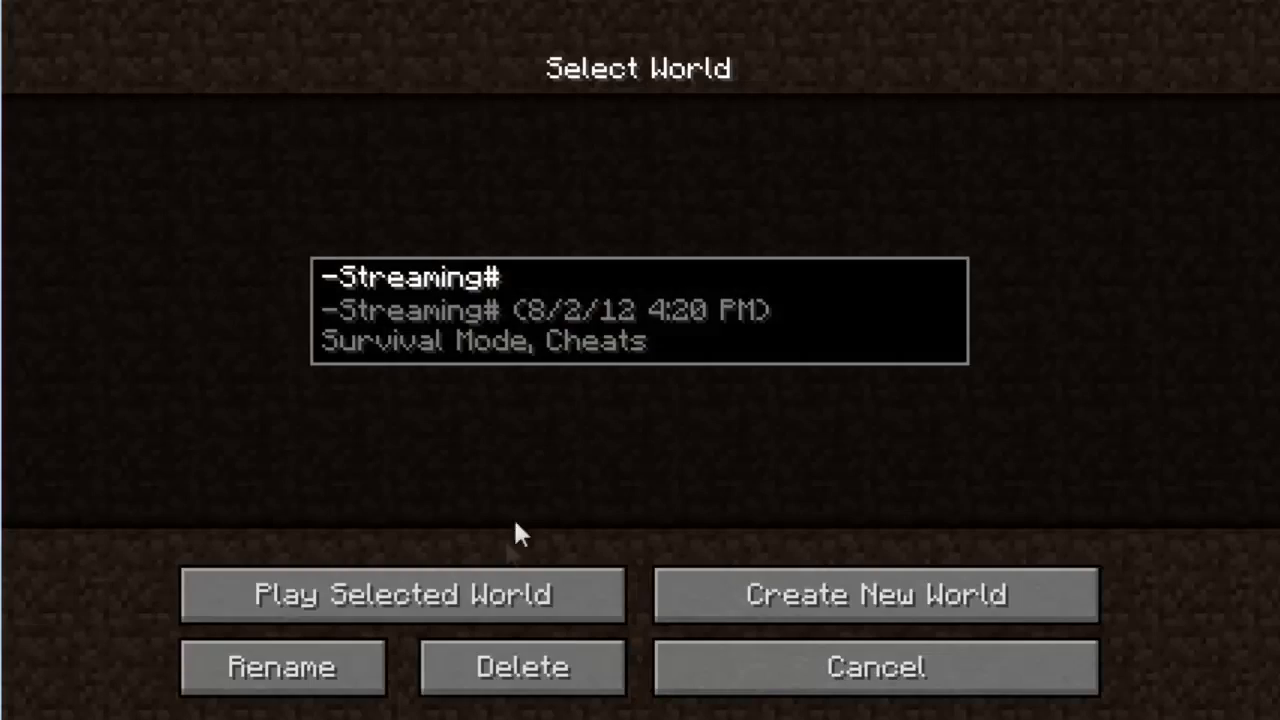
Play the -Streaming# world, then pause and choose Save and Quit to Title
{"action": "left_click", "coordinate": [403, 595]}
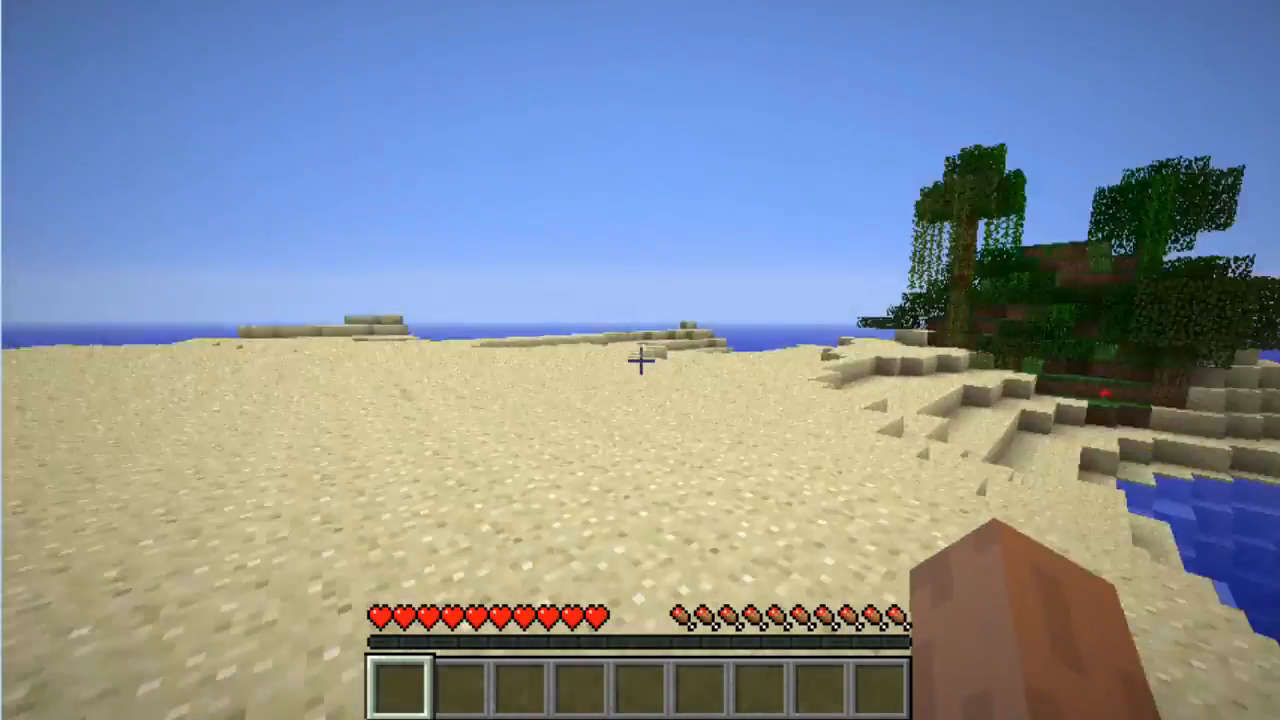
{"action": "mouse_move", "coordinate": [640, 360]}
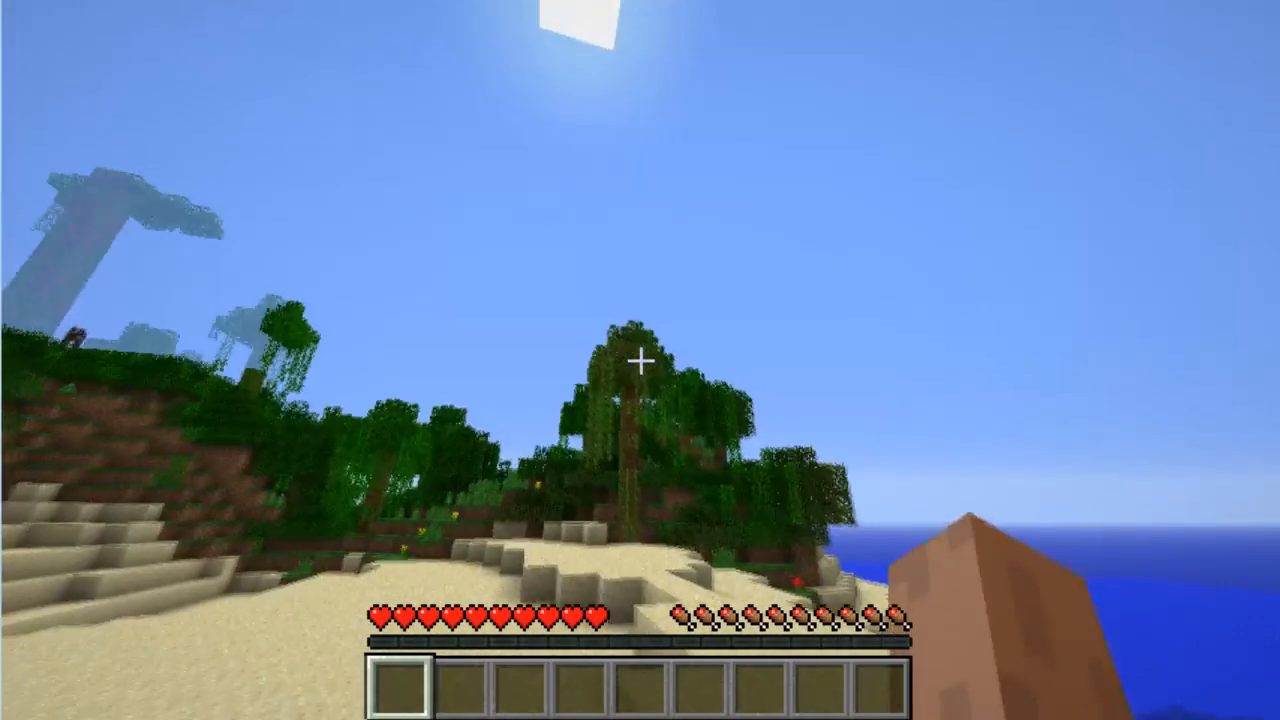
{"action": "key", "text": "Escape"}
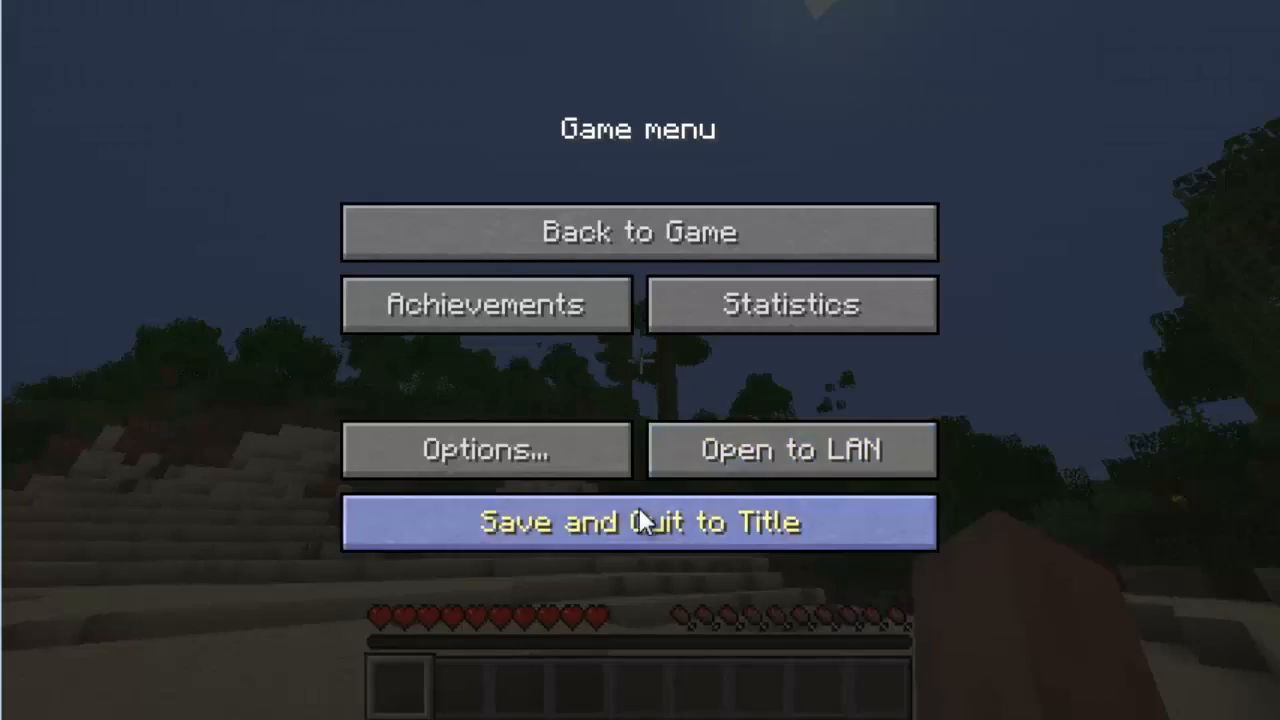
{"action": "left_click", "coordinate": [639, 521]}
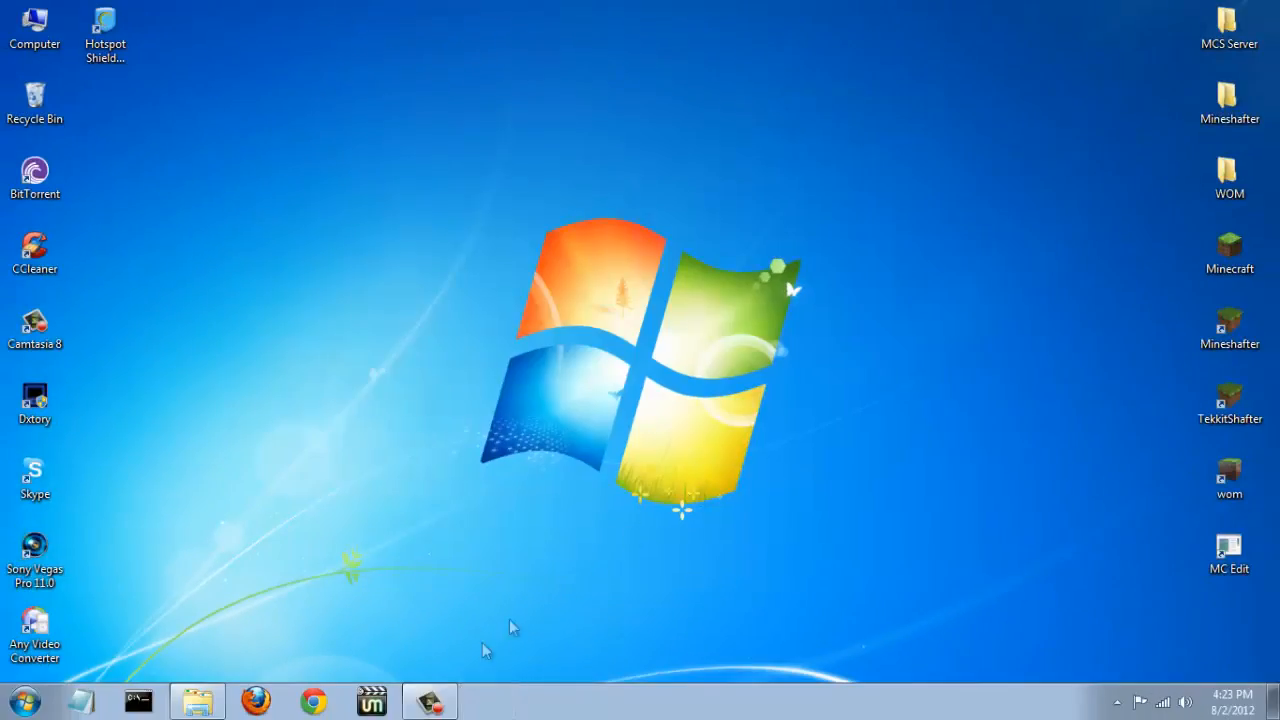
{"action": "mouse_move", "coordinate": [1245, 627]}
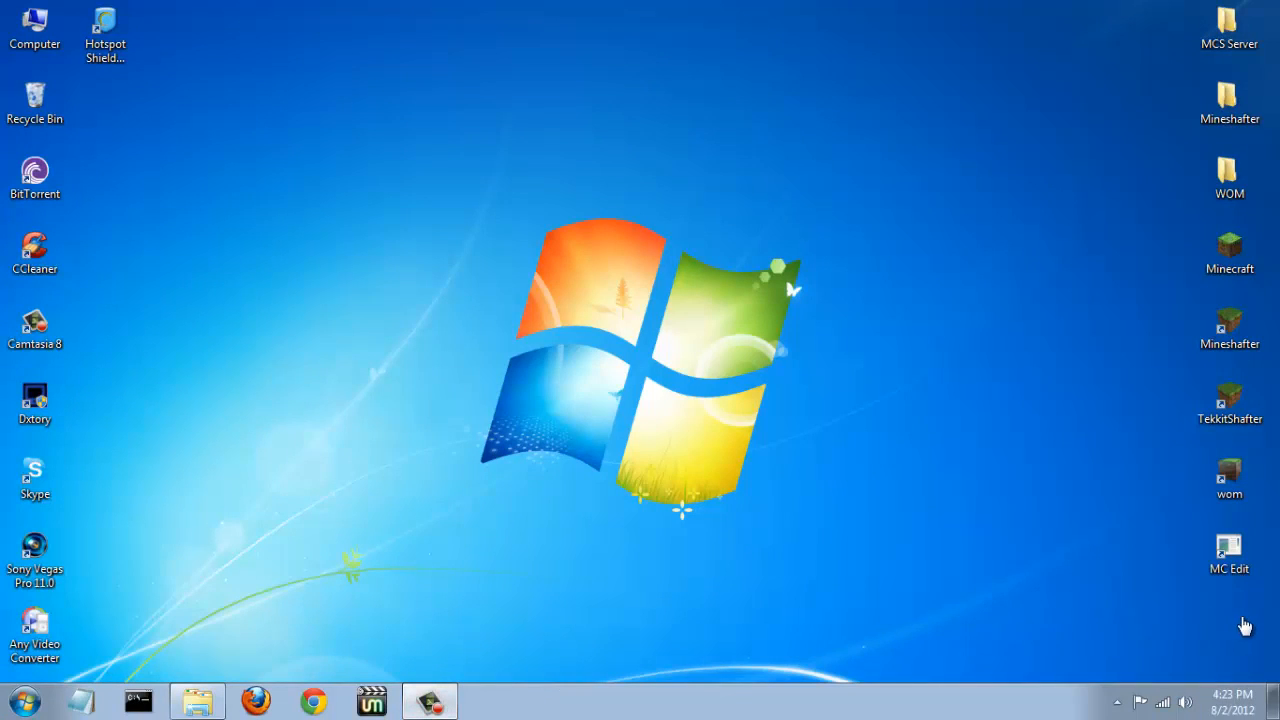